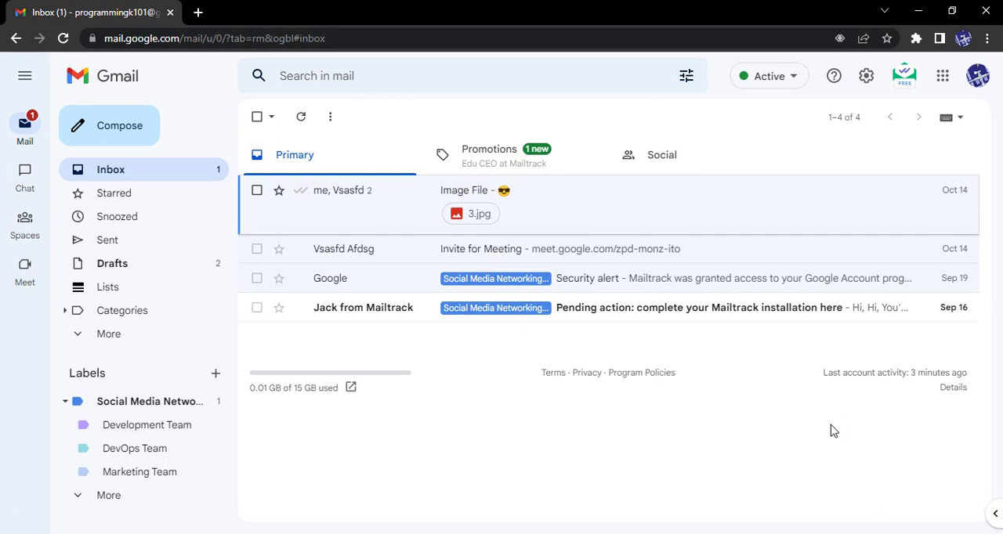
mouse_move(822, 427)
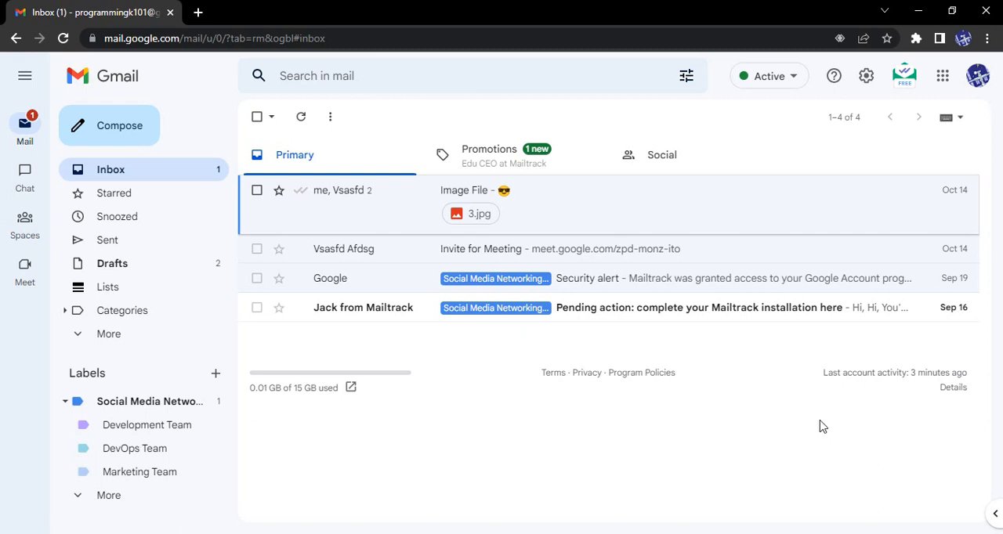
mouse_move(797, 421)
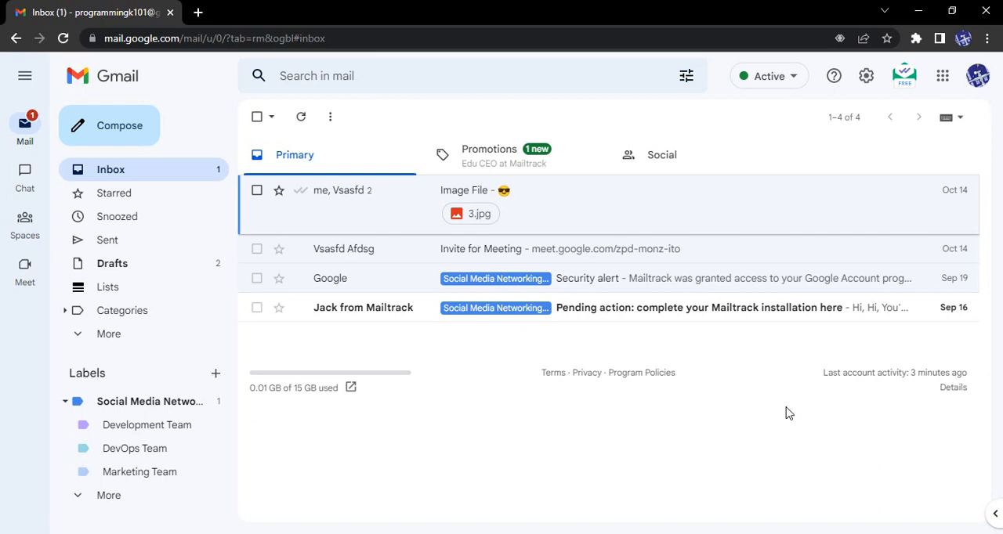
mouse_move(767, 76)
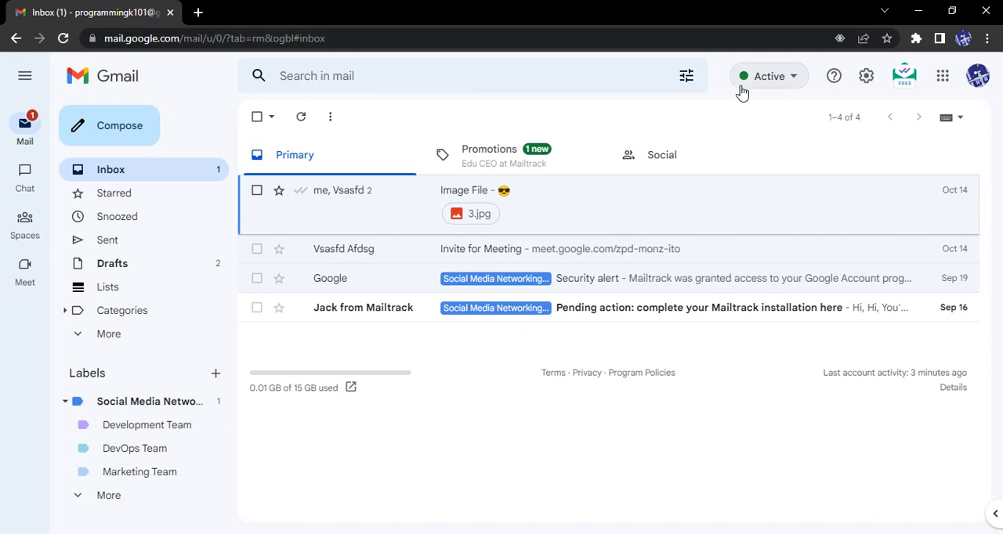
mouse_move(757, 86)
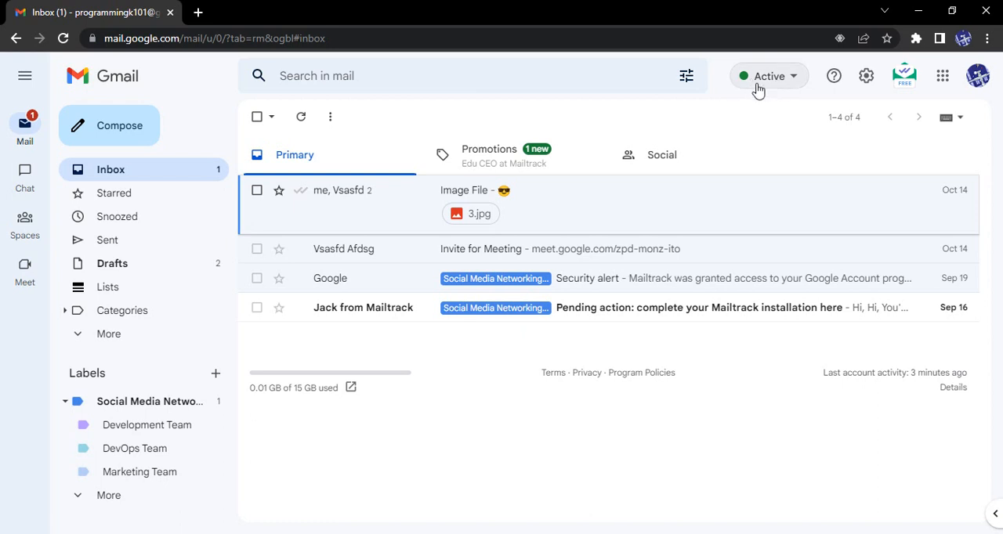
mouse_move(752, 90)
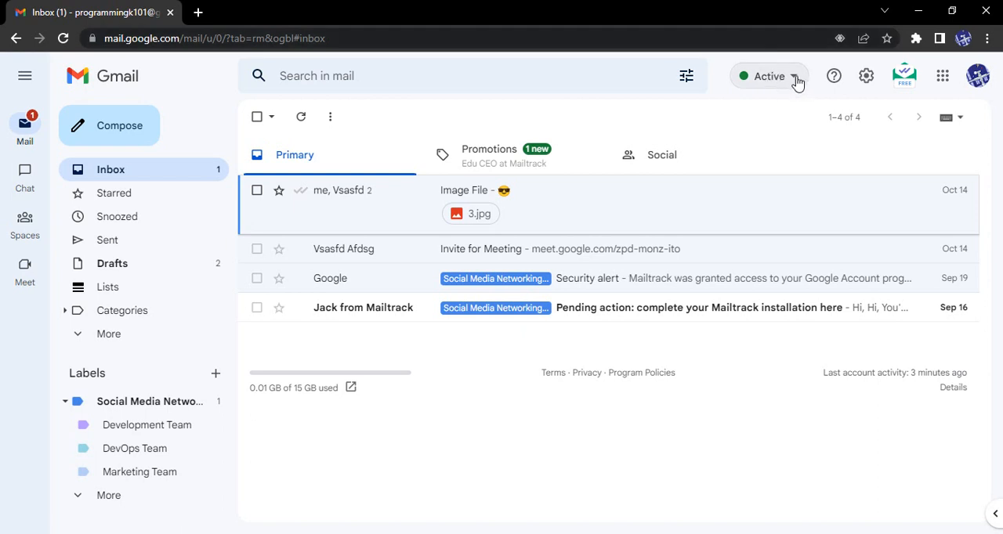
Switch chat availability from Active to Away via the status dropdown
click(769, 76)
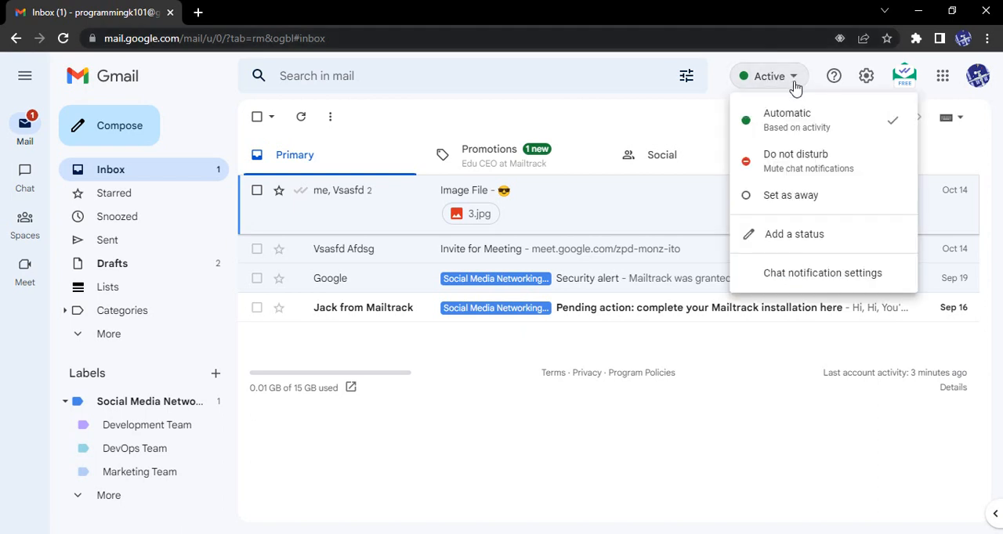
mouse_move(775, 122)
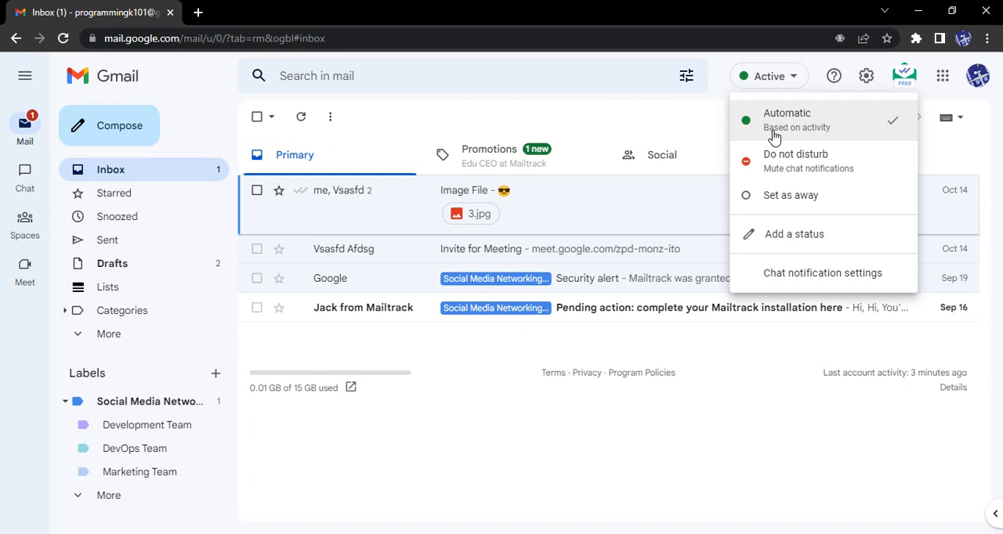
mouse_move(834, 139)
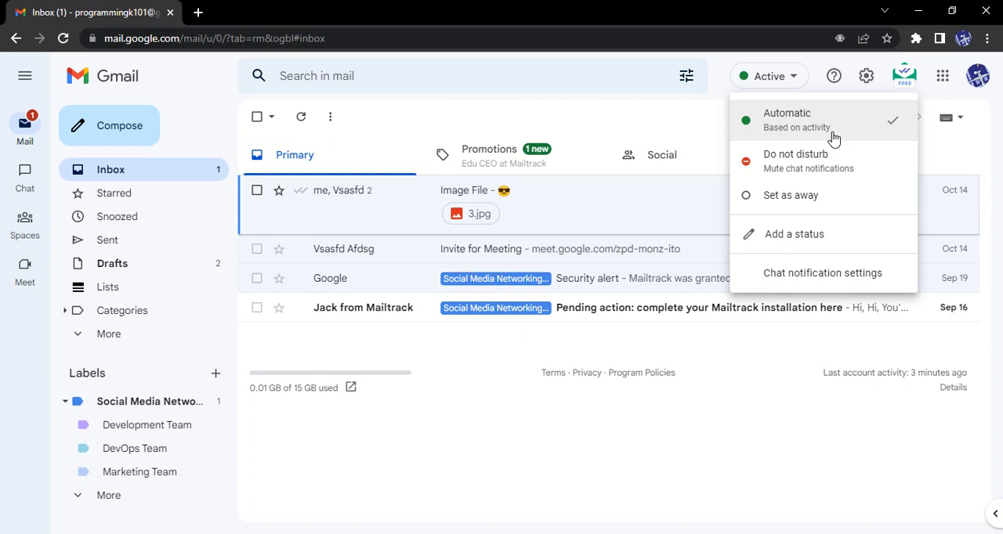
mouse_move(836, 164)
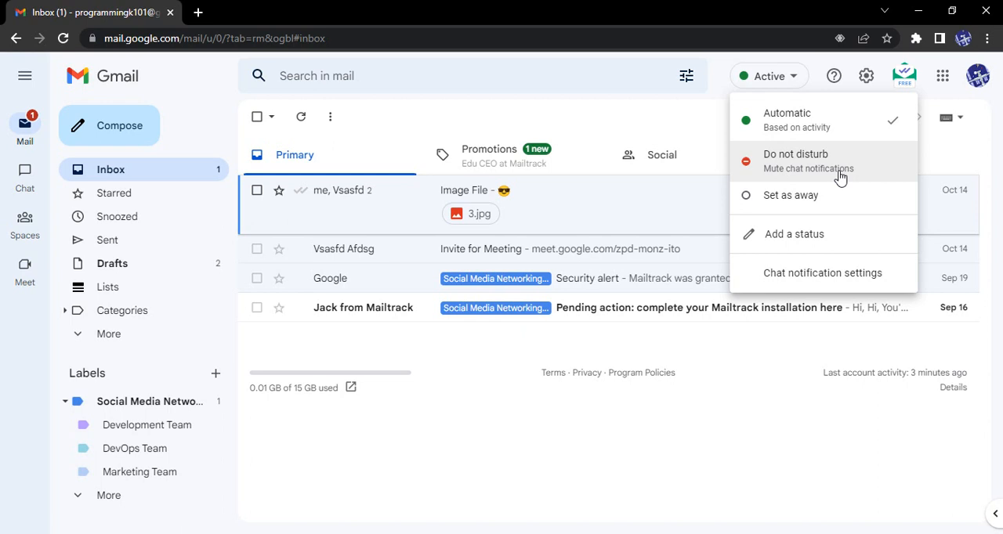
mouse_move(807, 195)
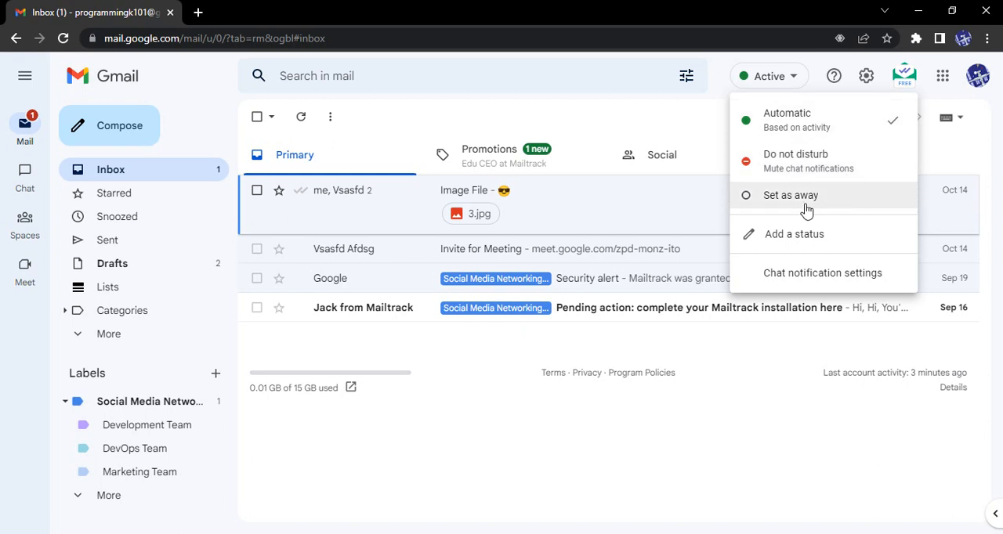
mouse_move(811, 210)
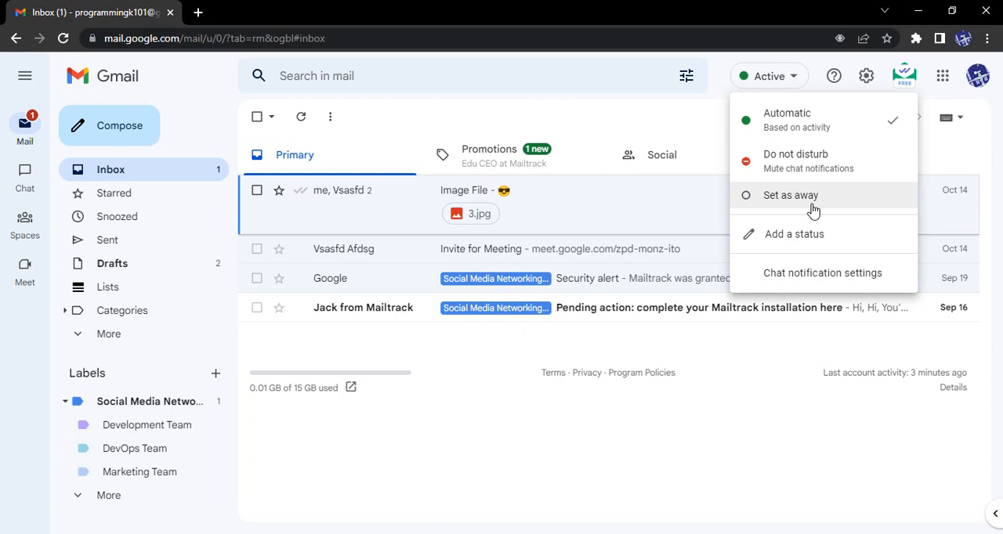
click(790, 195)
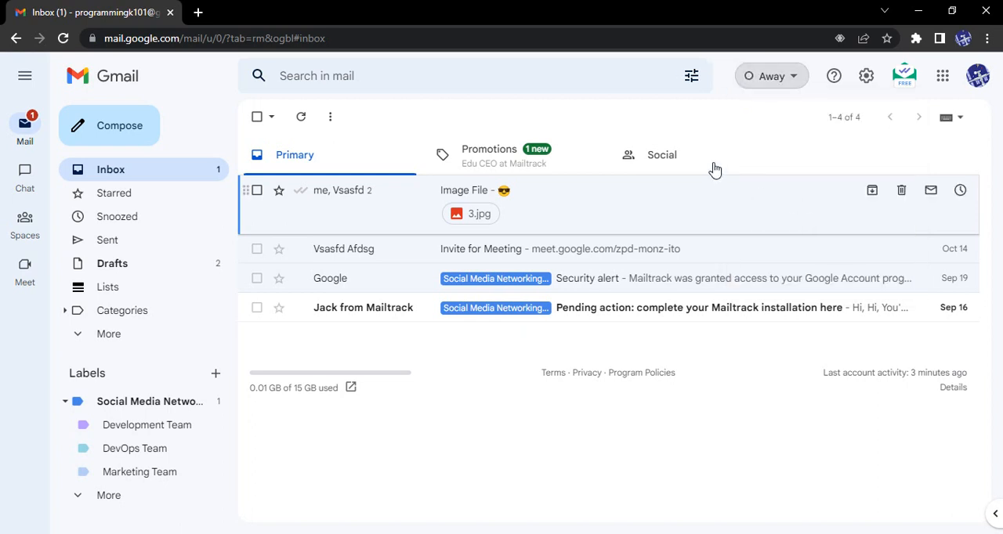
mouse_move(746, 86)
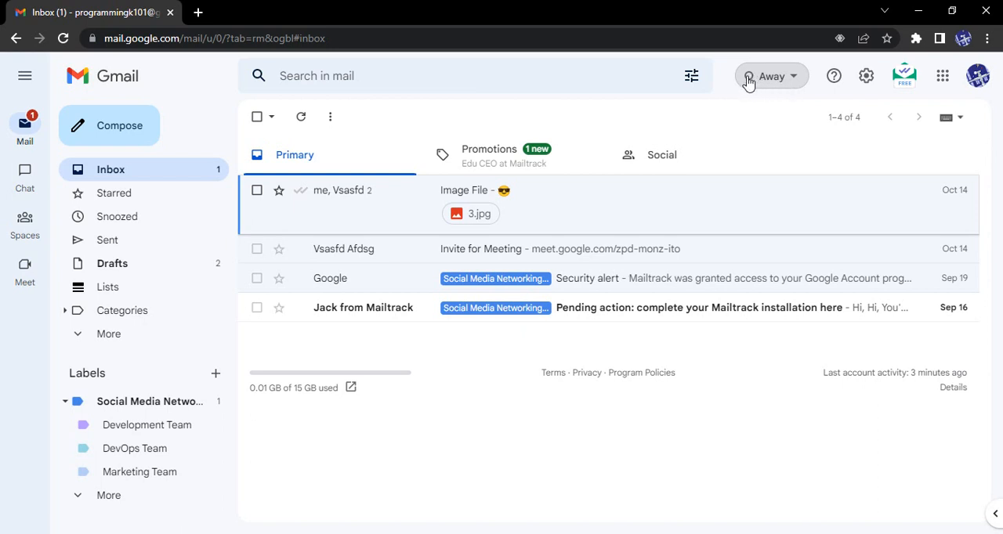
Start adding a custom status from the Away dropdown, listing the presets
click(771, 76)
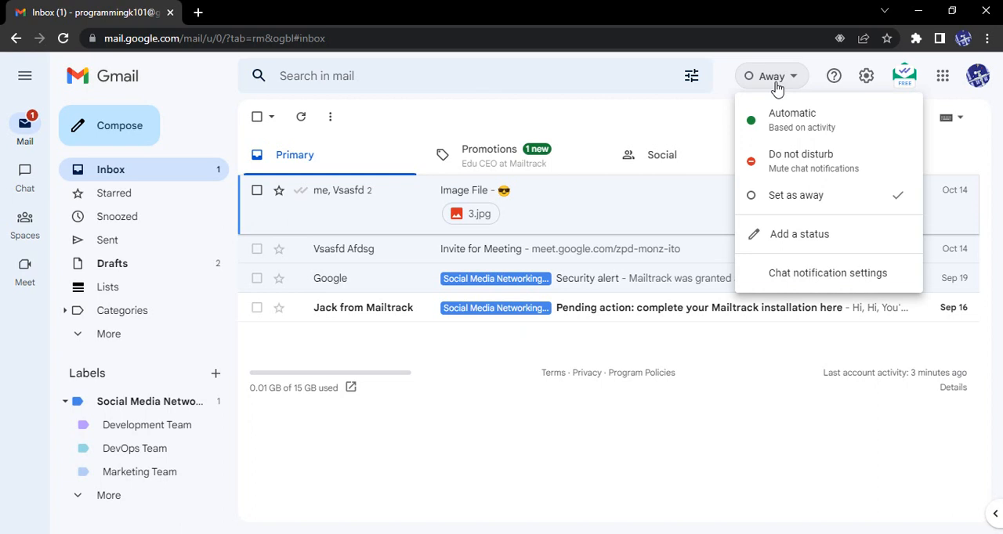
mouse_move(779, 98)
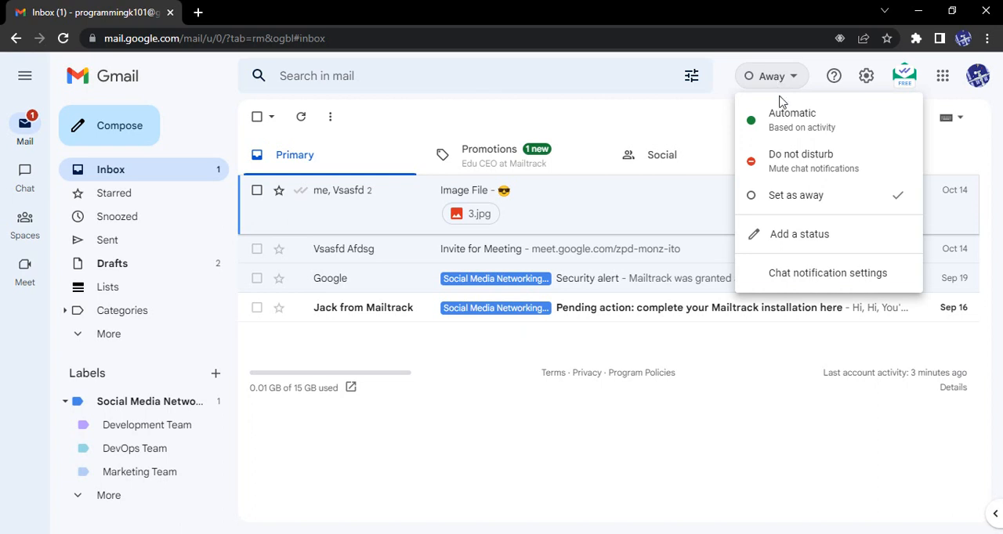
click(798, 234)
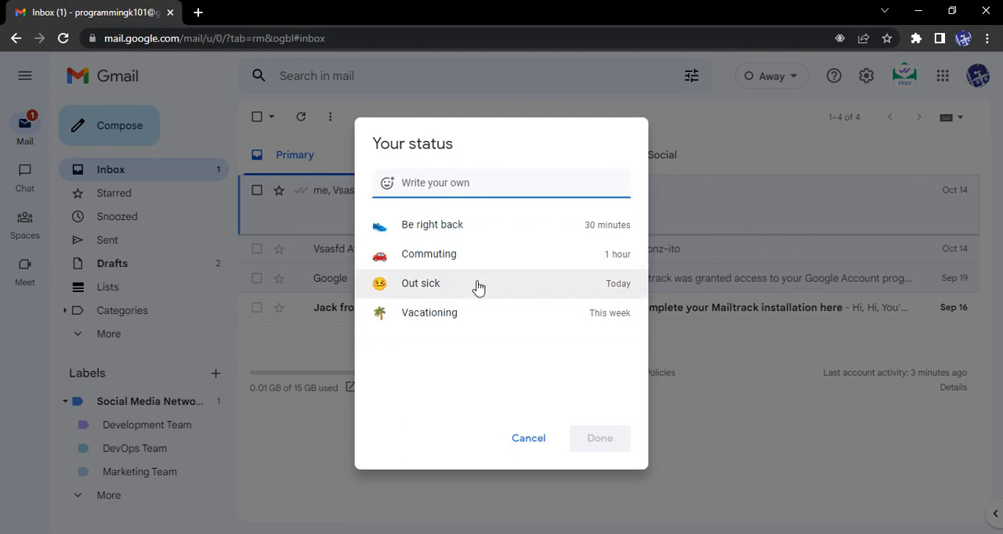
mouse_move(472, 367)
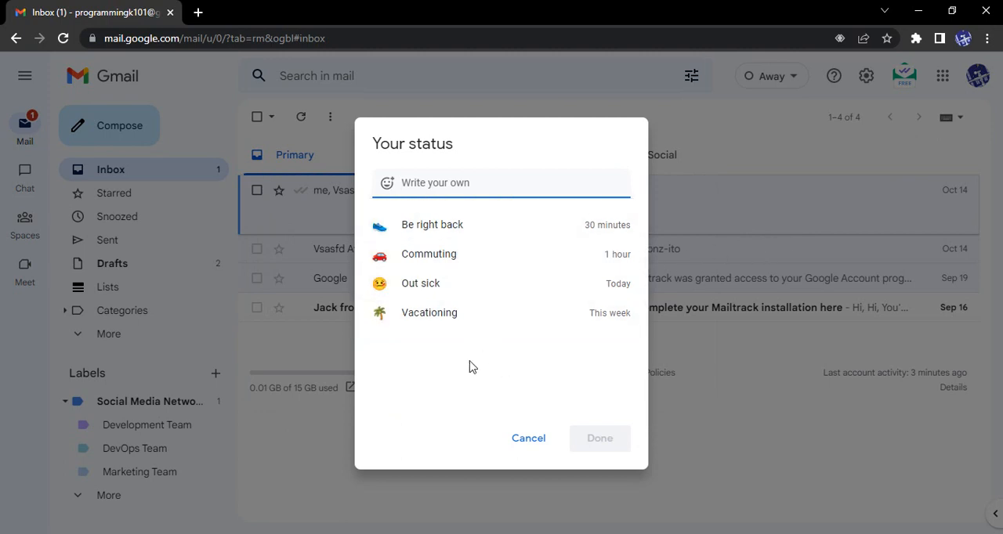
mouse_move(501, 254)
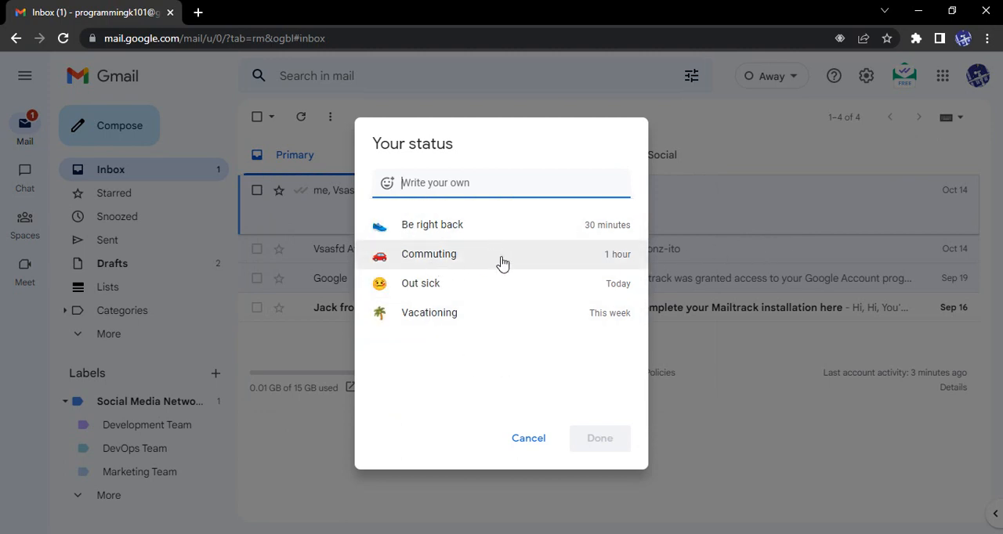
mouse_move(460, 317)
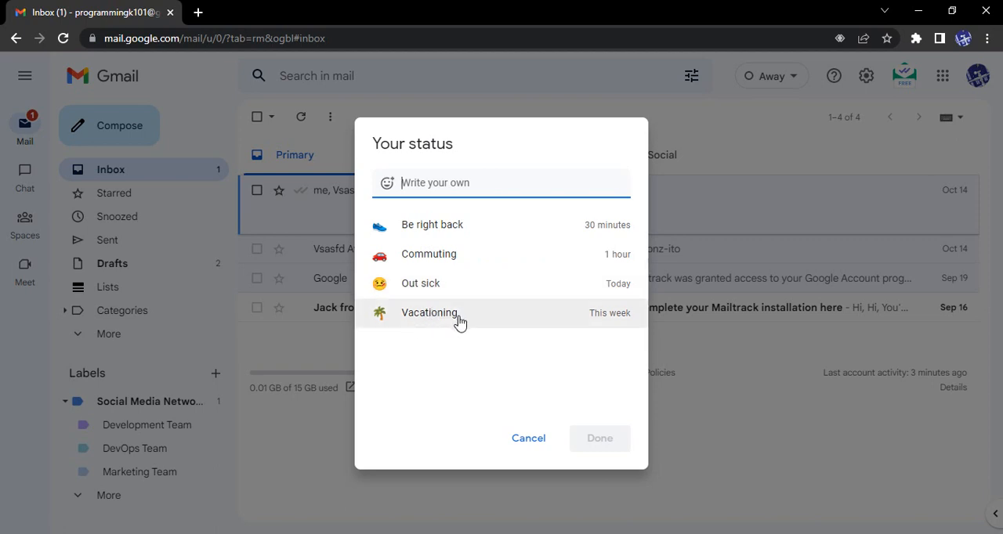
mouse_move(451, 263)
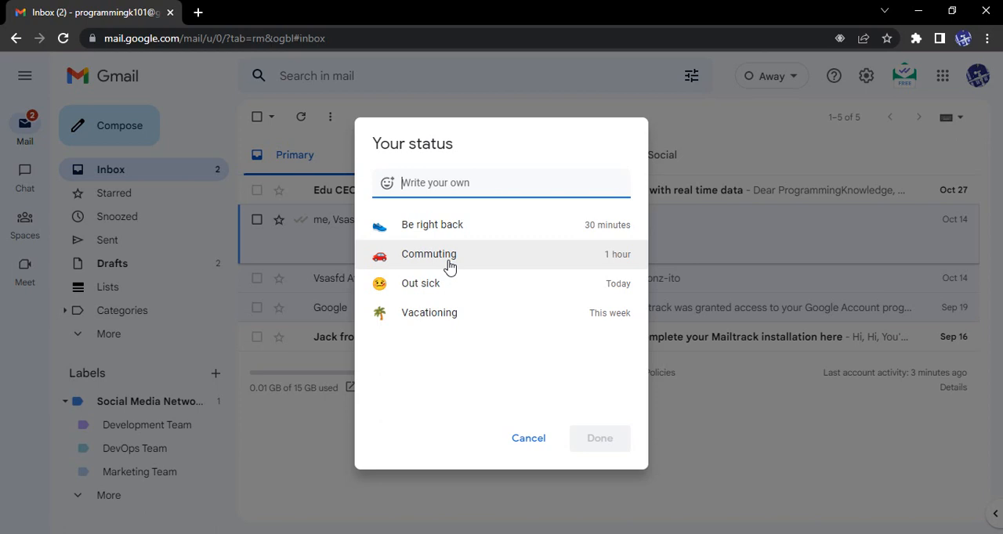
Choose the Commuting preset (car icon), defaulting to clear after 1 hour
click(429, 254)
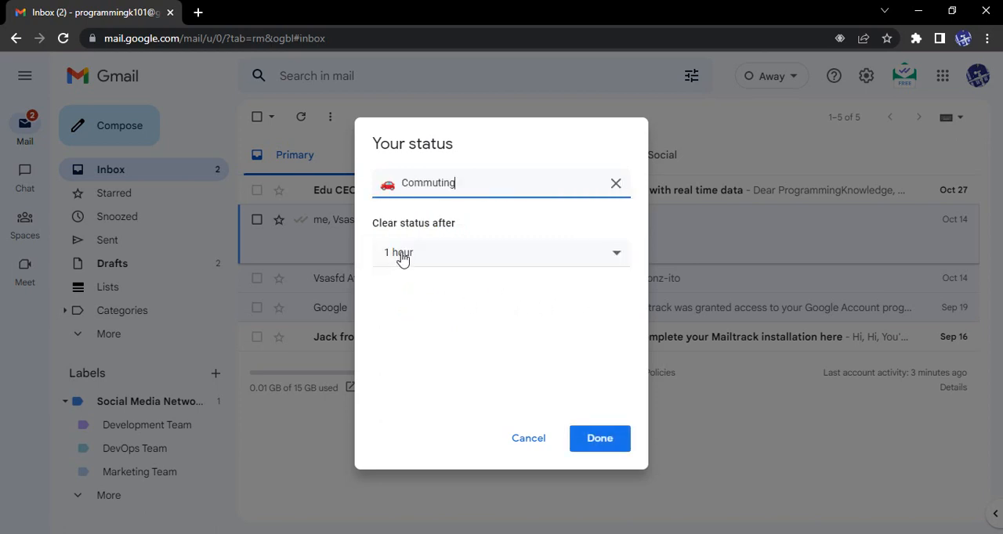
mouse_move(351, 265)
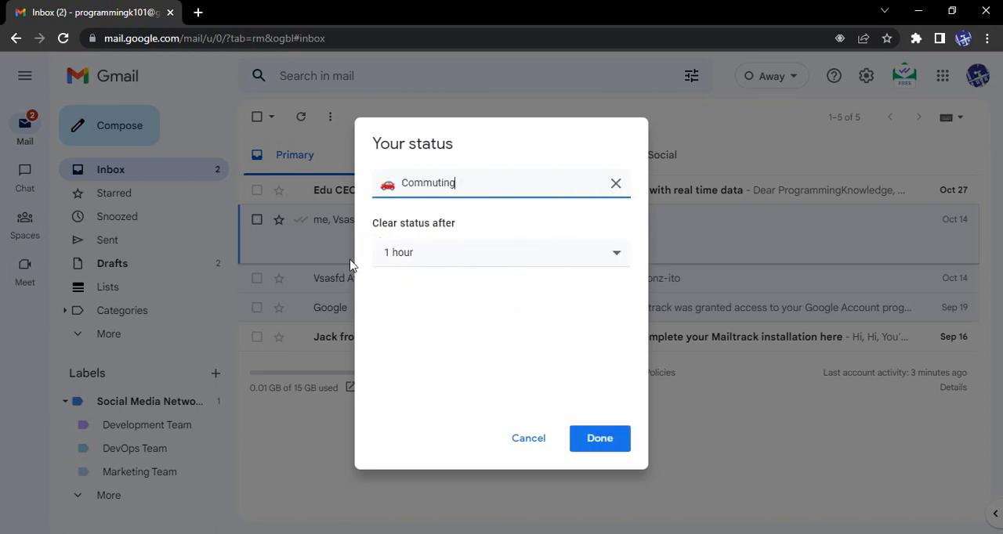
Set Commuting to clear after 30 minutes and save it alongside Away
click(500, 253)
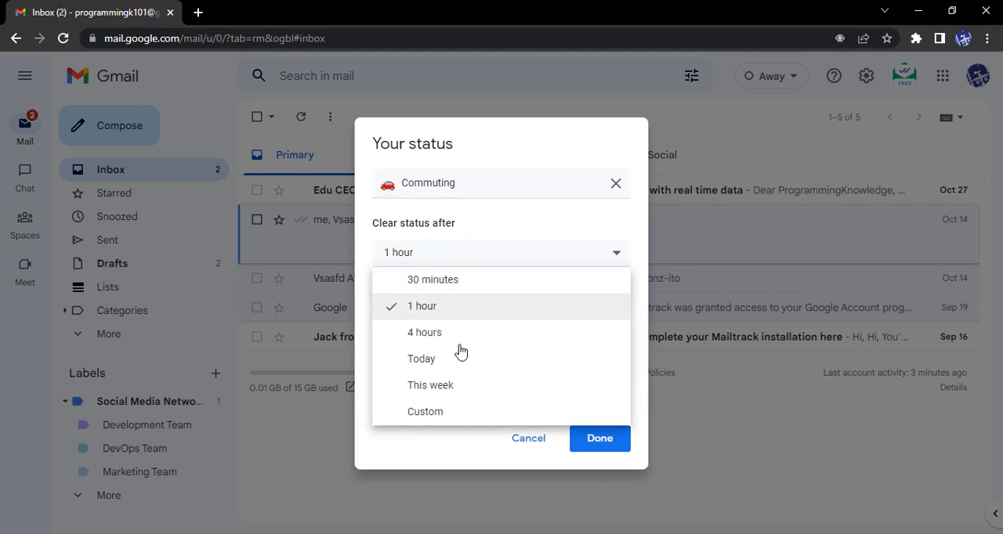
mouse_move(455, 327)
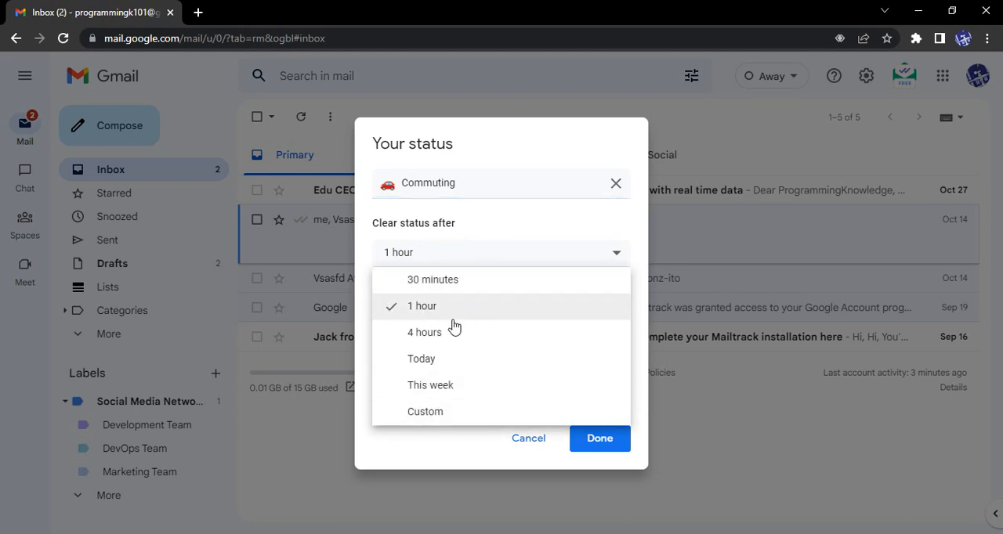
mouse_move(425, 411)
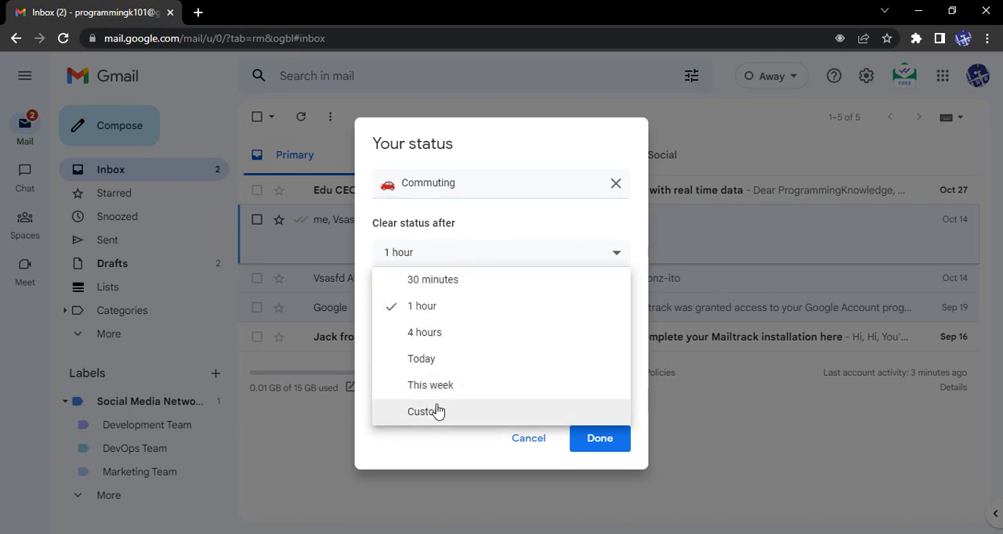
mouse_move(434, 324)
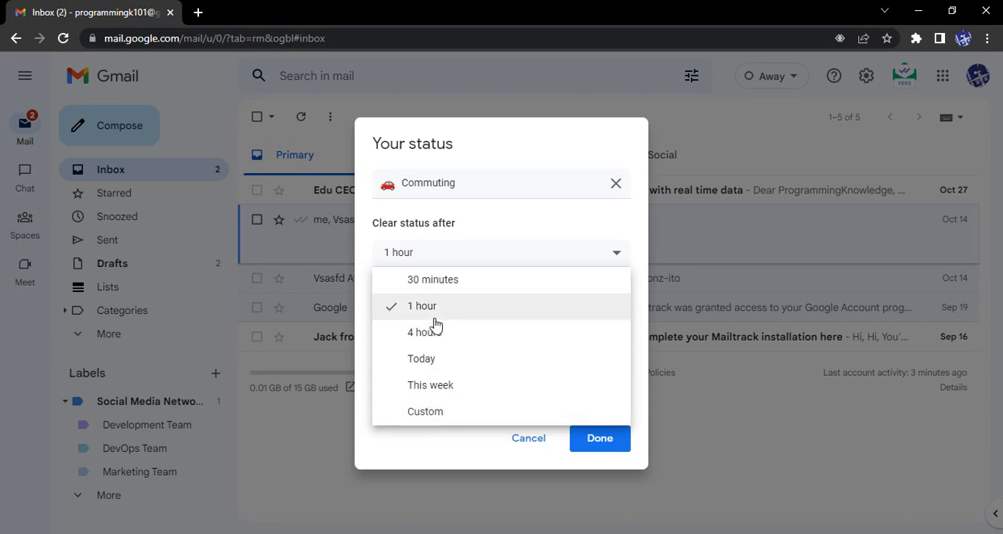
click(432, 280)
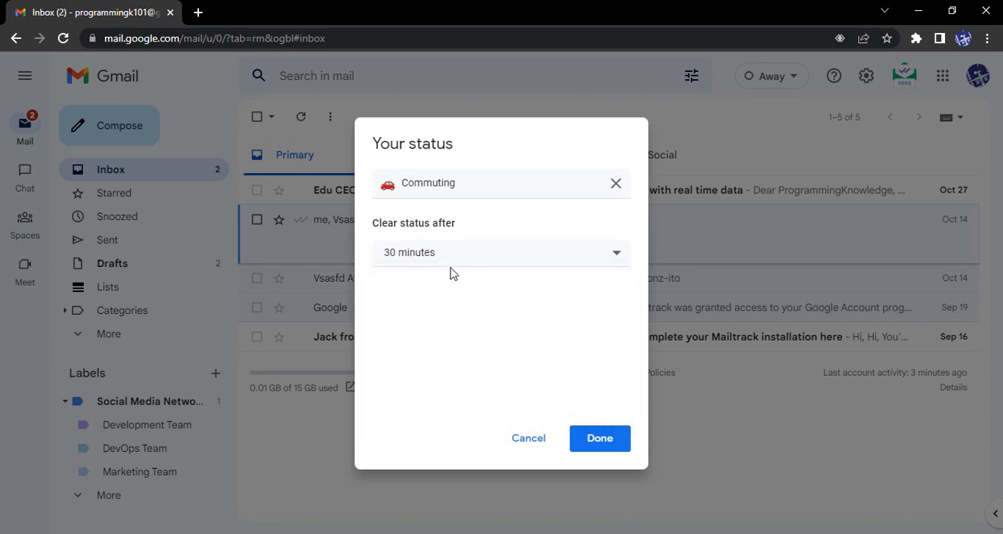
mouse_move(413, 339)
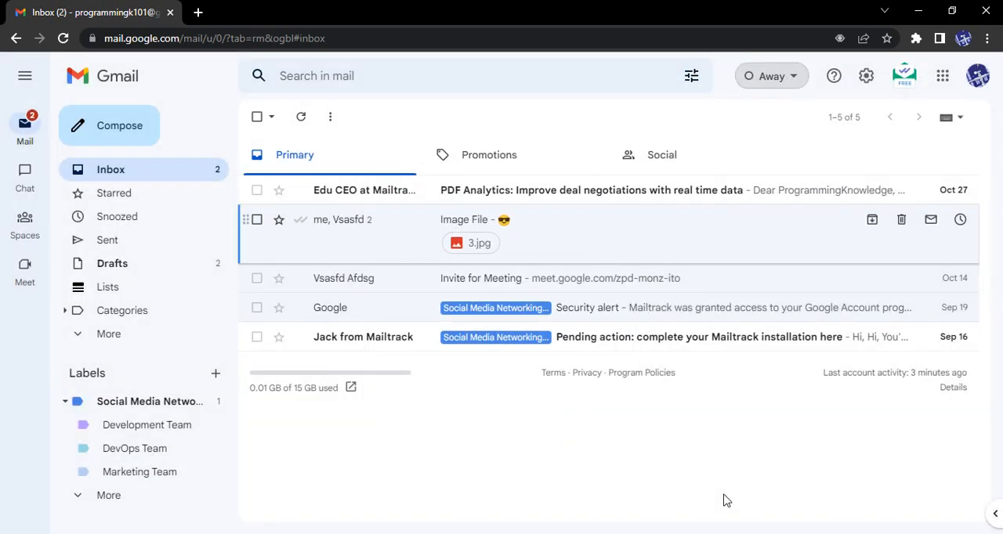
click(770, 75)
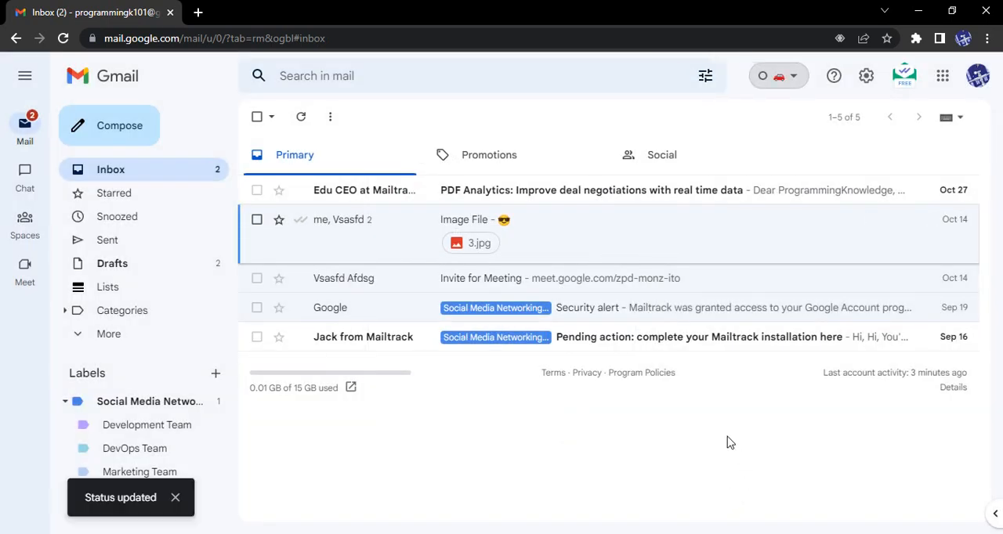
mouse_move(777, 75)
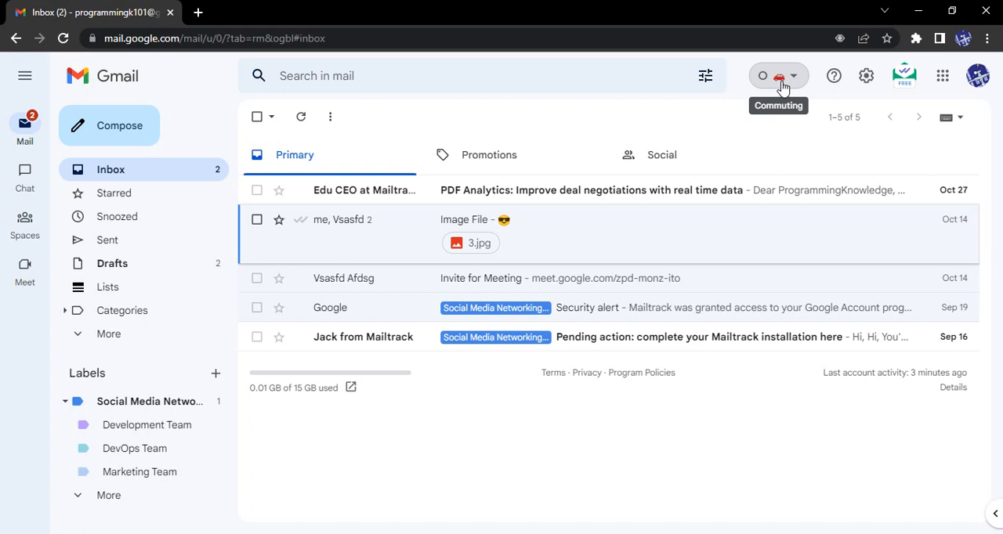
mouse_move(731, 256)
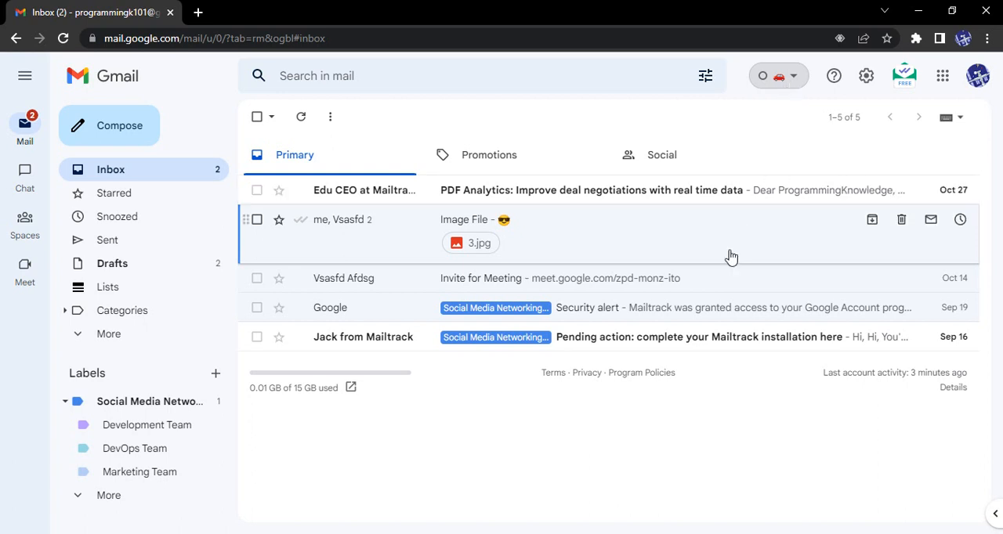